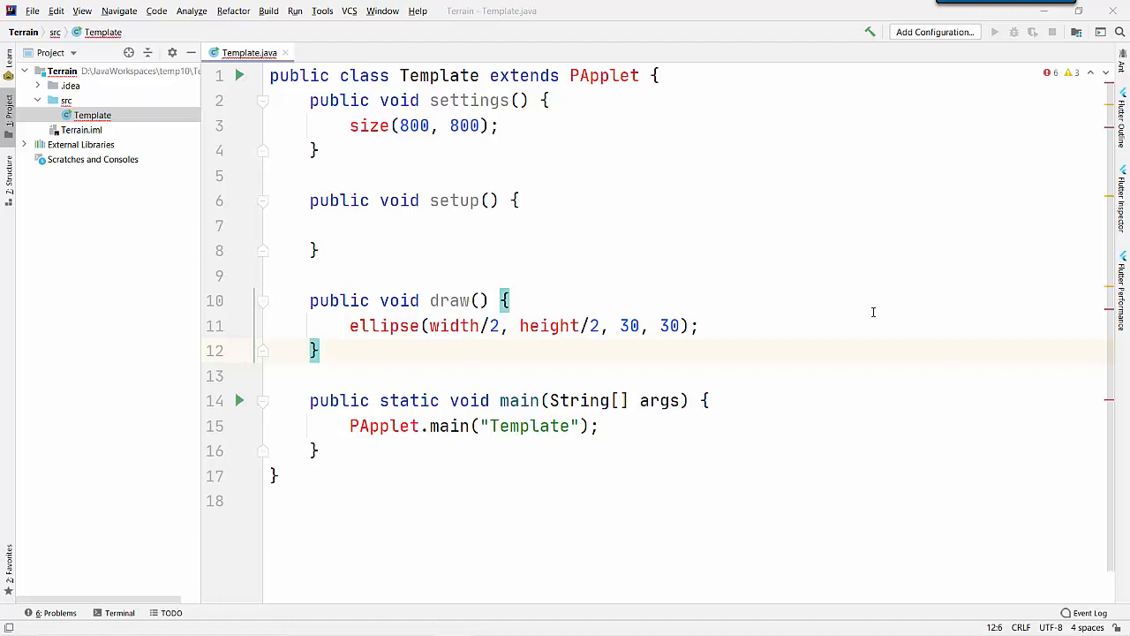
mouse_move(414, 143)
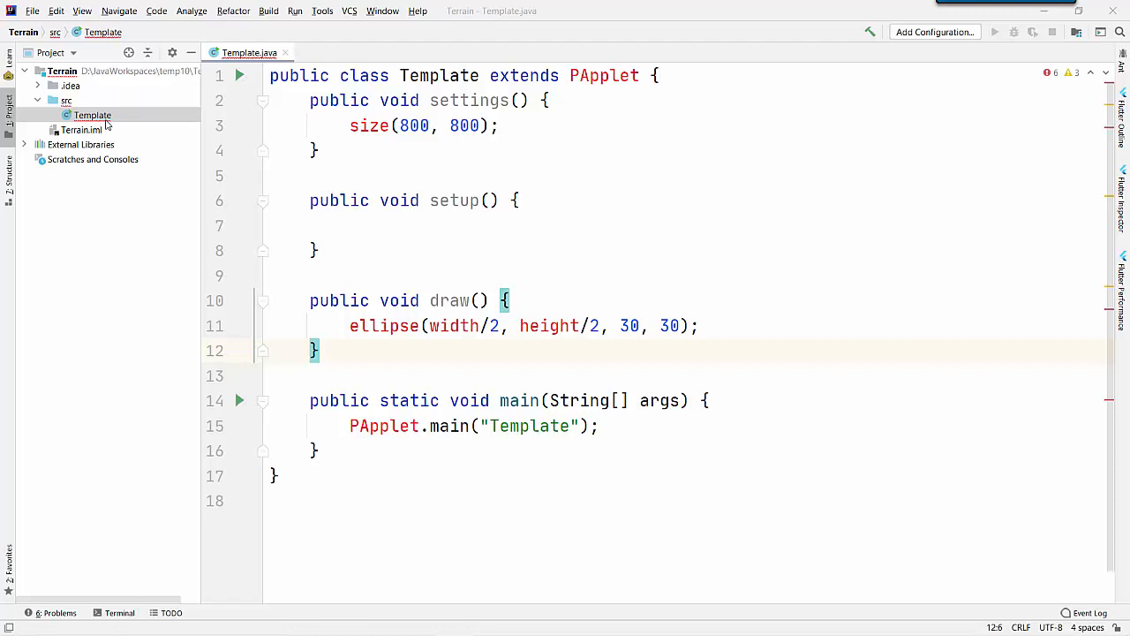
Review Template.java's ellipse-drawing code and open a new Chrome tab
click(92, 114)
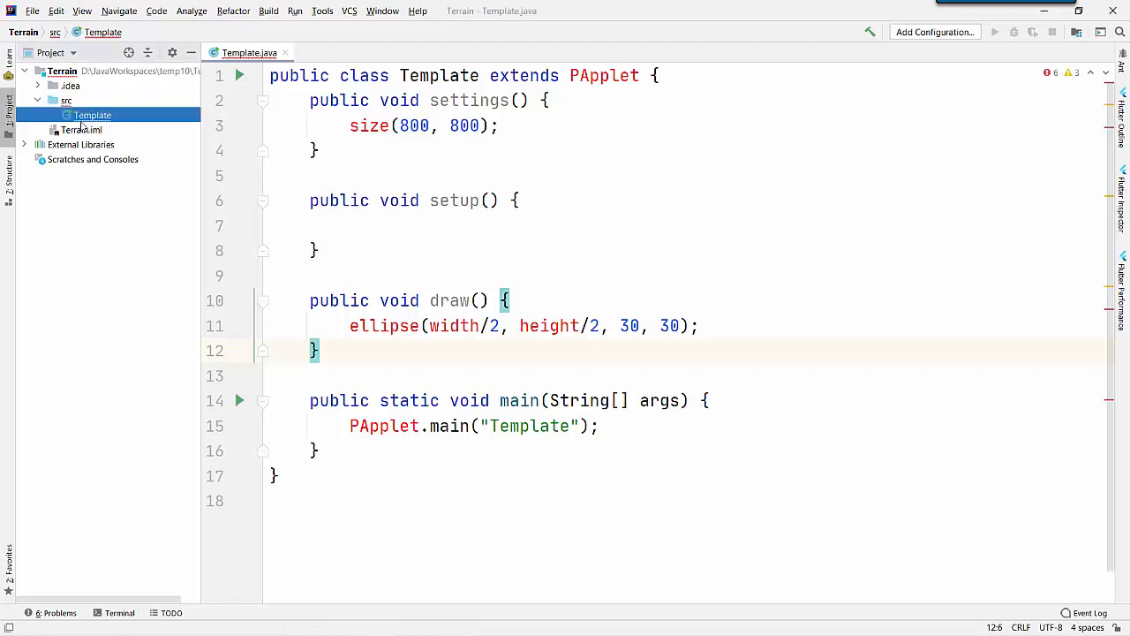
drag(491, 74, 640, 75)
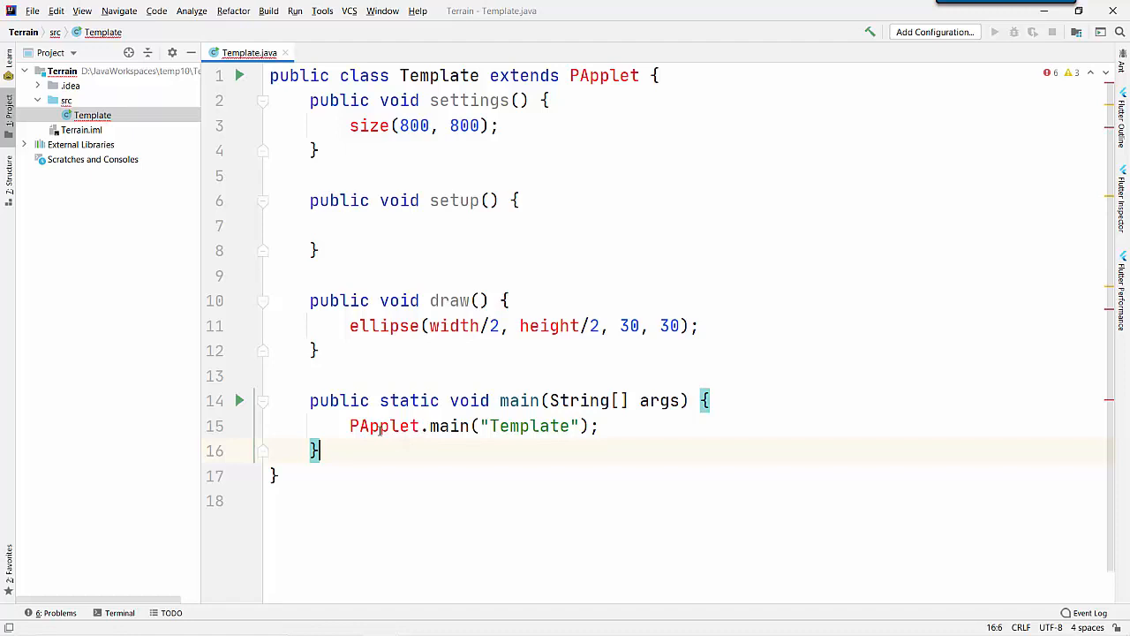
double_click(529, 426)
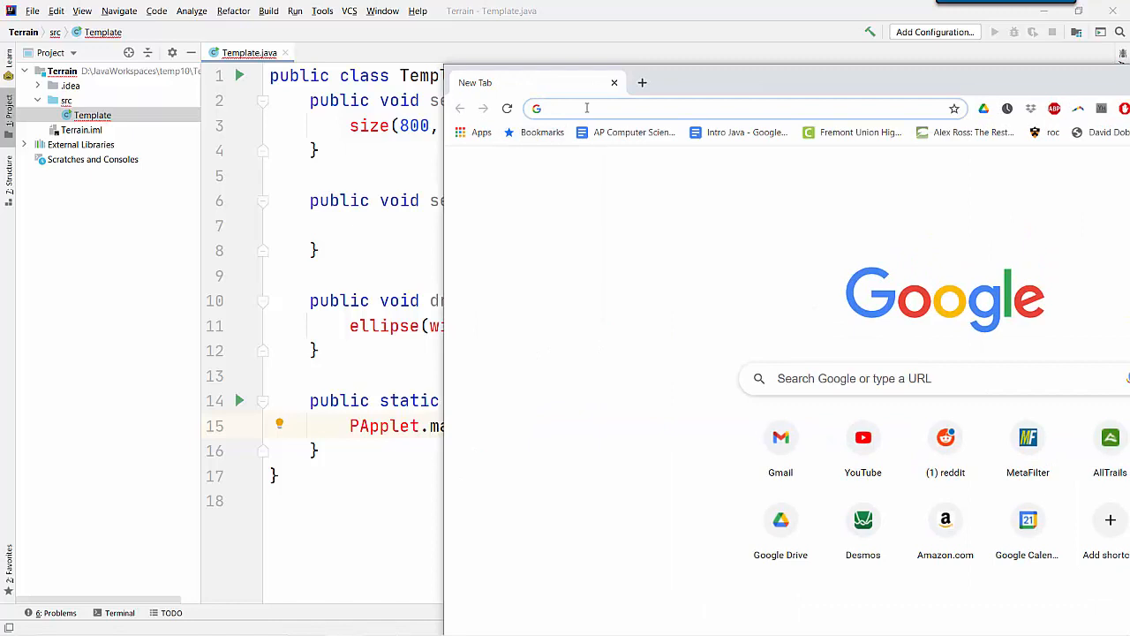
text(http://bit.ly/fhs-get-core-v3)
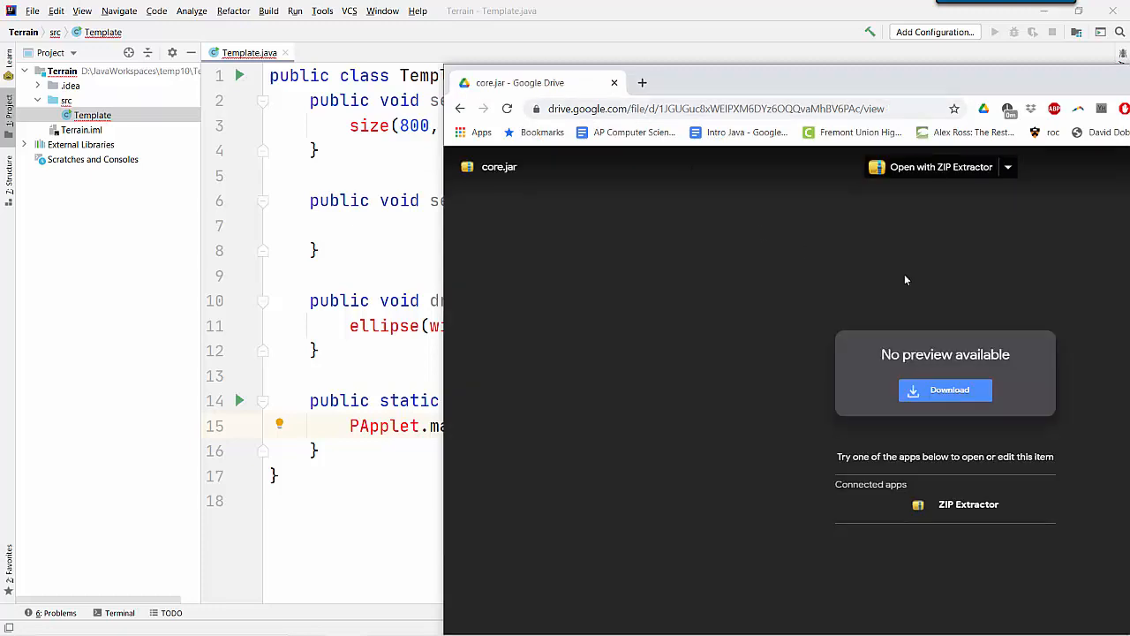
click(944, 390)
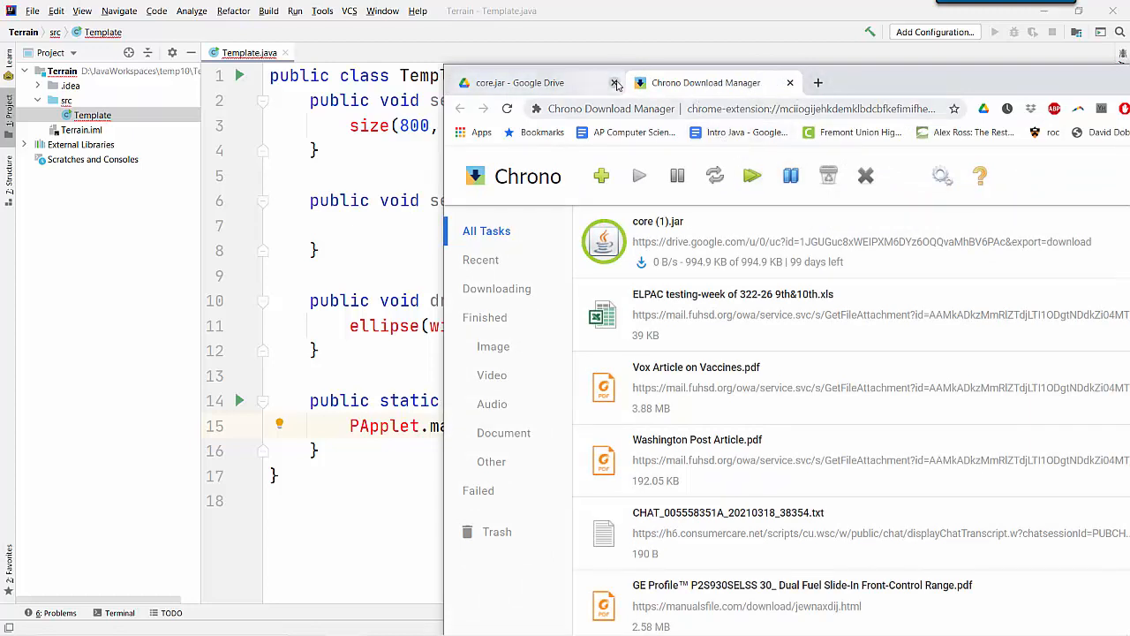
click(615, 83)
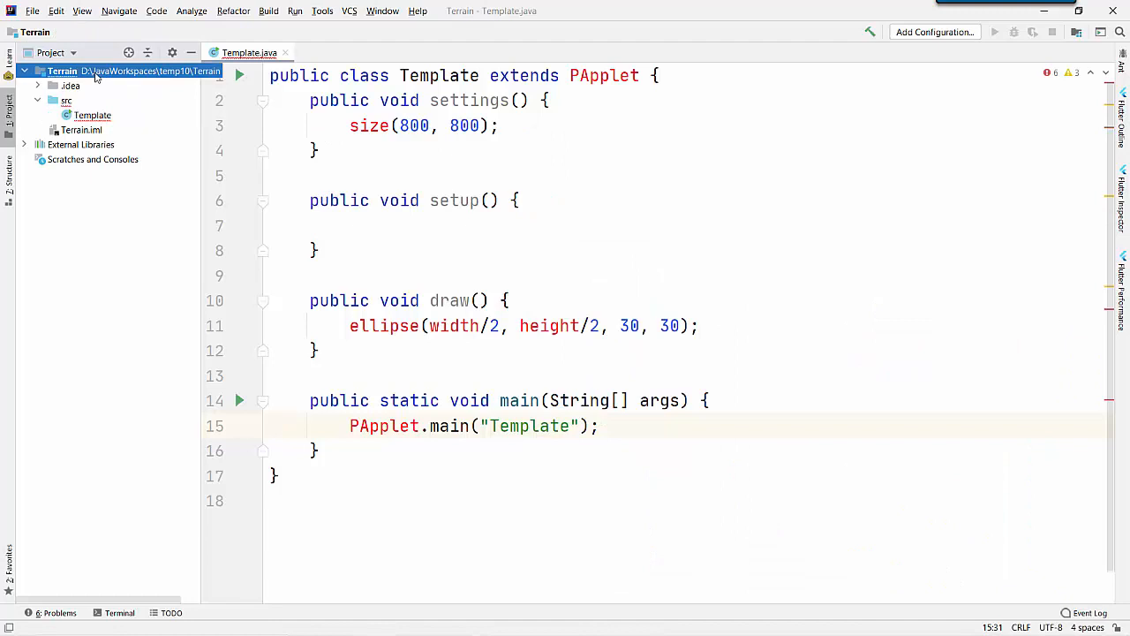
mouse_move(166, 142)
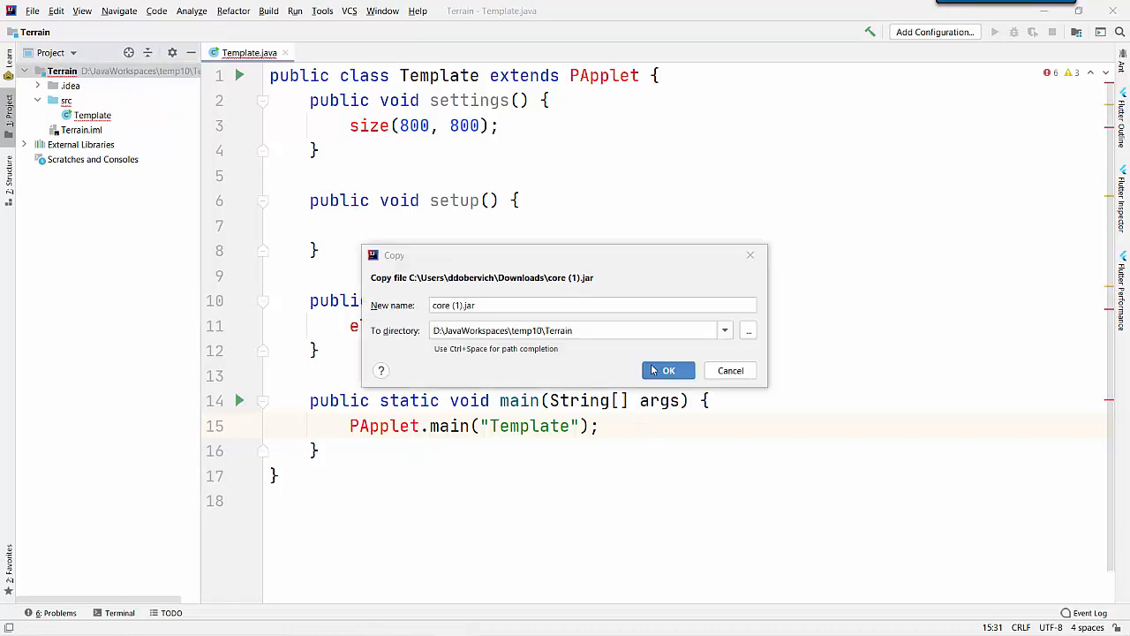
Confirm copying core (1).jar into the Terrain folder and select it
click(667, 371)
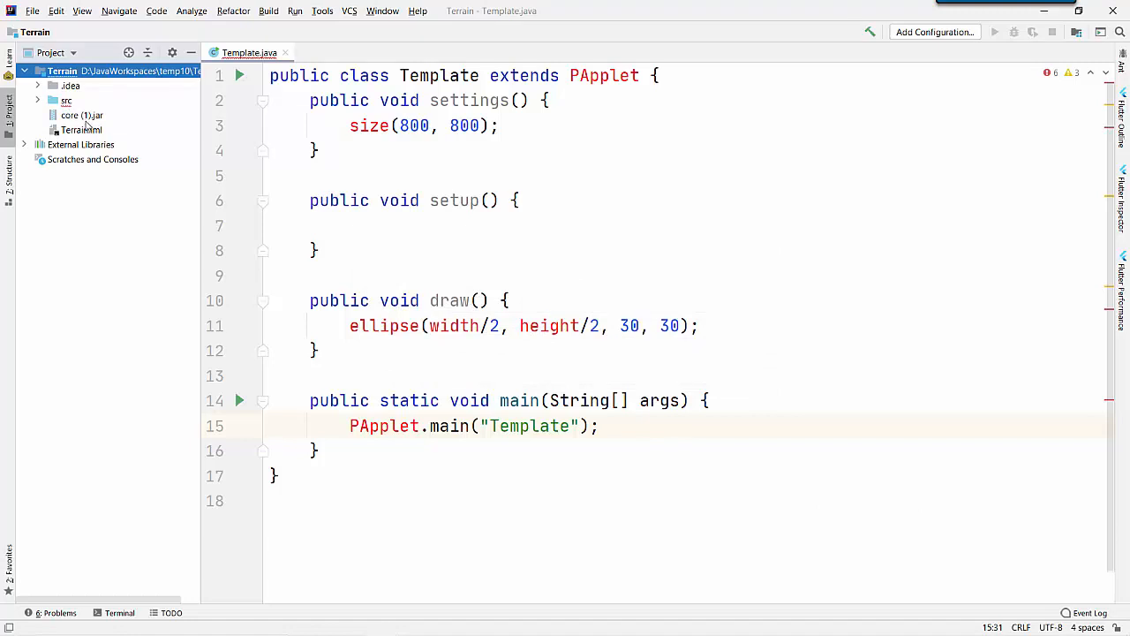
click(79, 115)
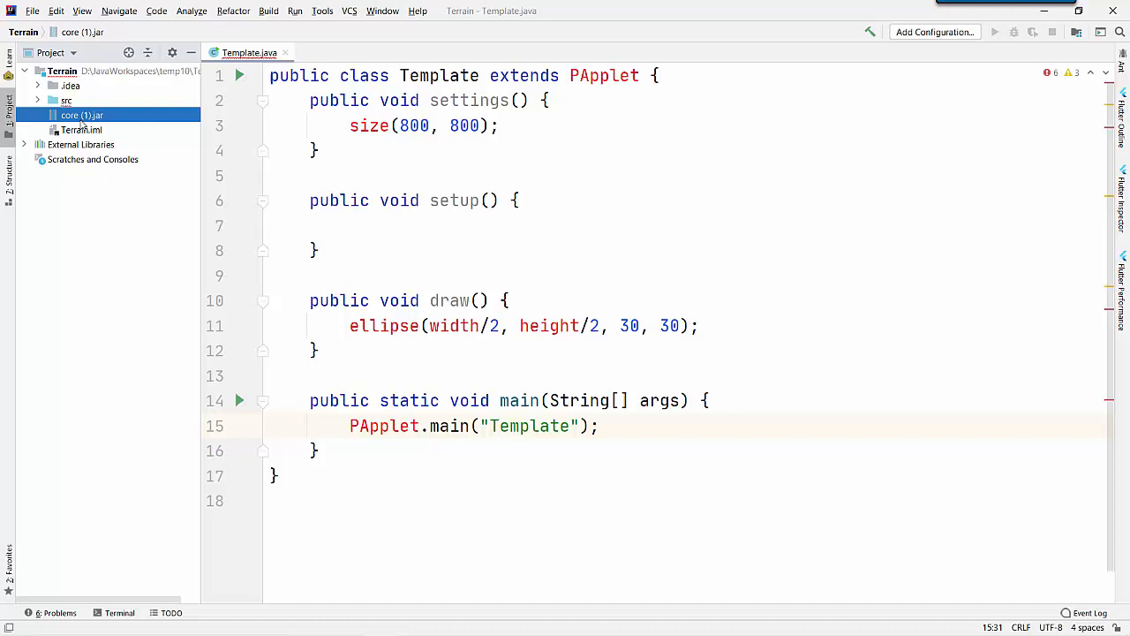
Bring up the context menu on core (1).jar to add it as a library
right_click(81, 115)
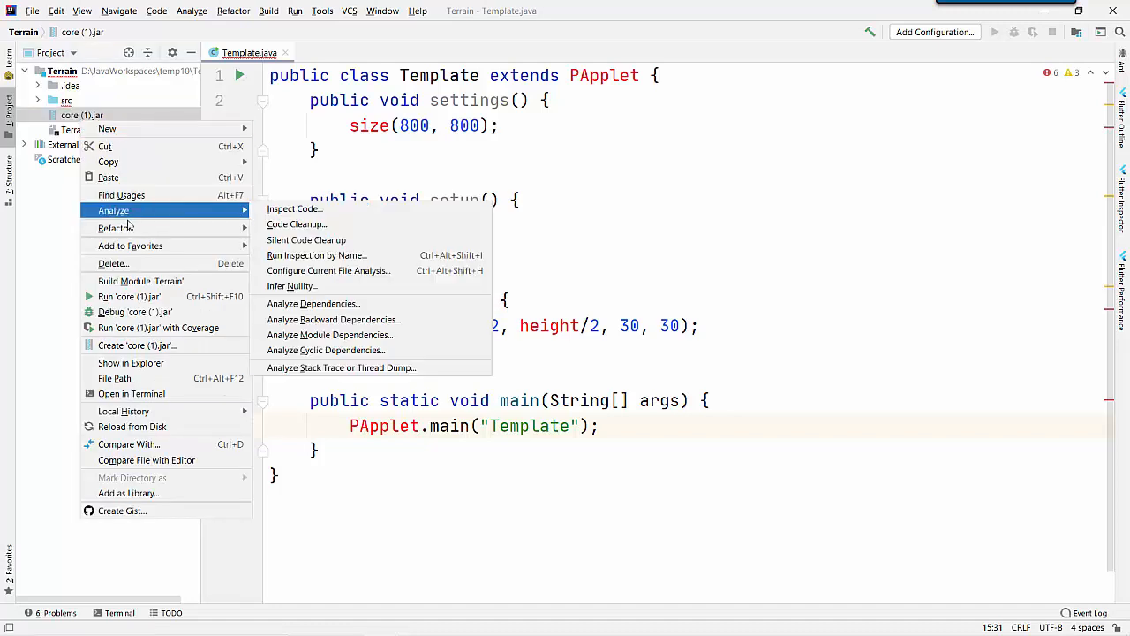
mouse_move(143, 221)
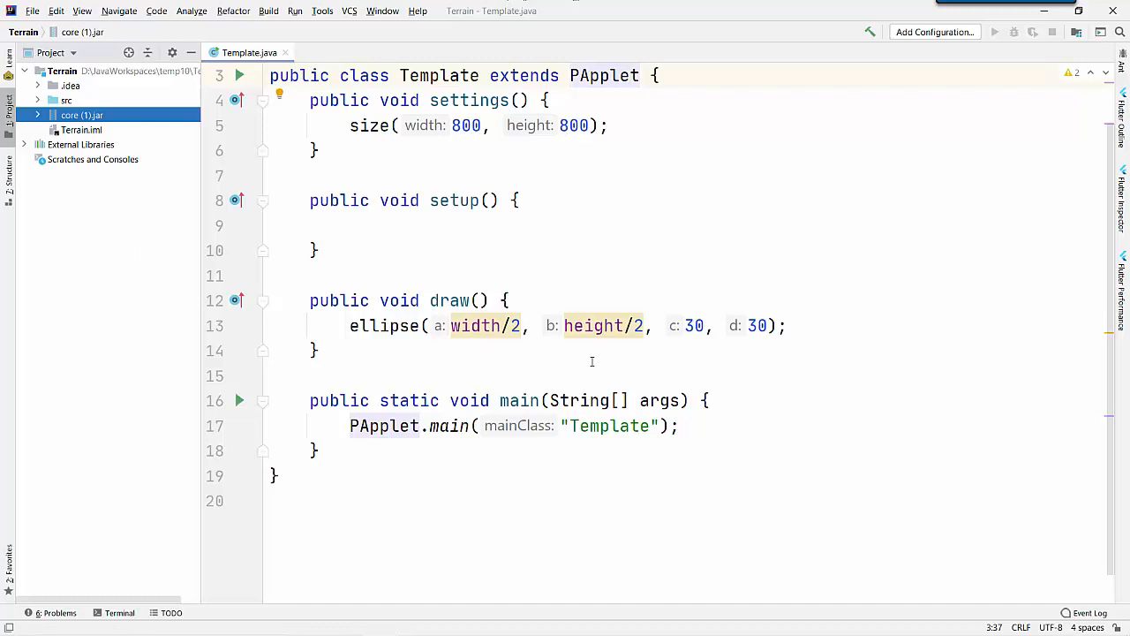
Run Template.main() from the class's gutter run icon
click(265, 74)
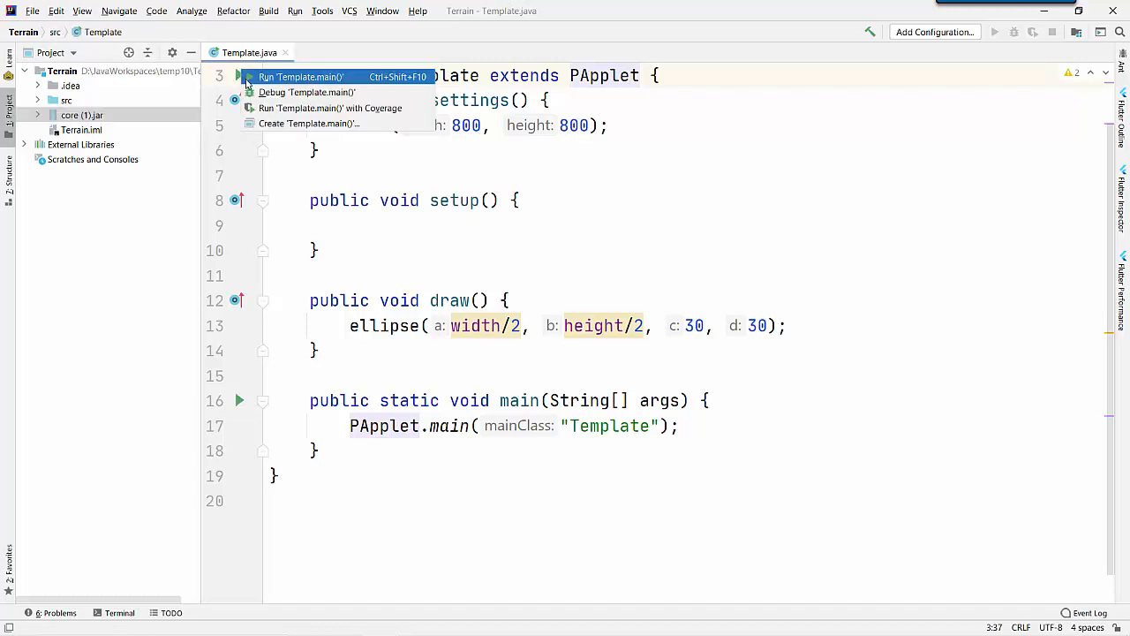
click(300, 78)
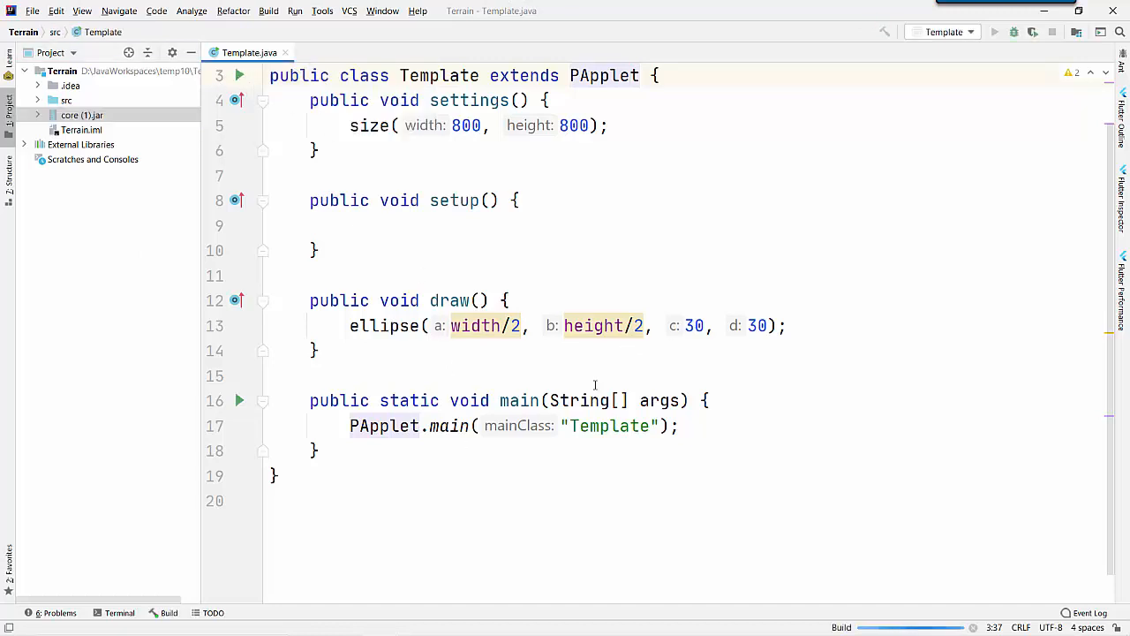